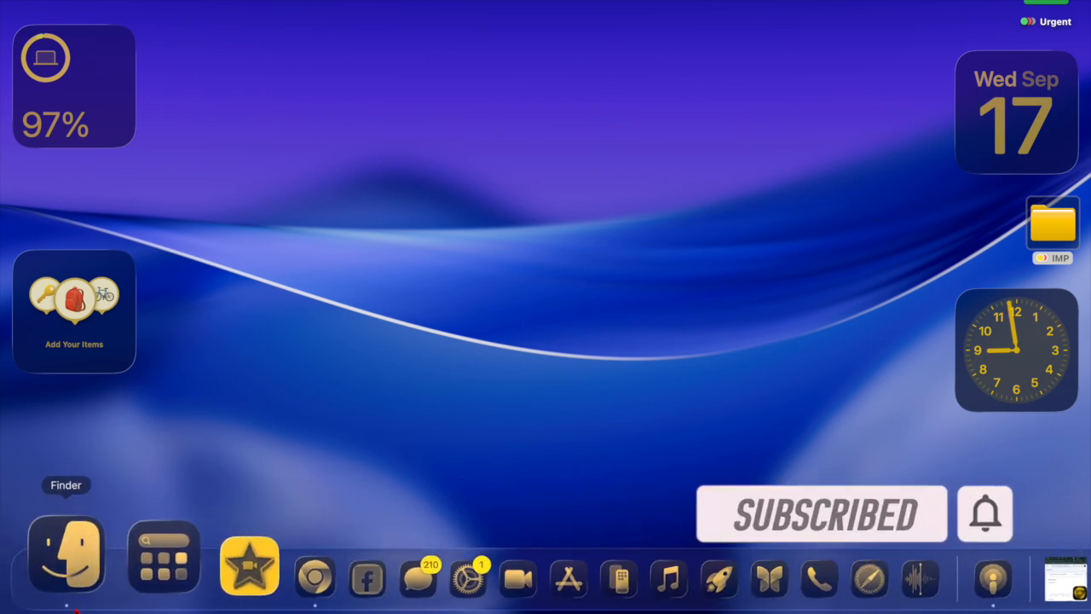
# - Browse the Apps launcher through the Productivity & Finance and Creativity categories
pyautogui.click(164, 560)
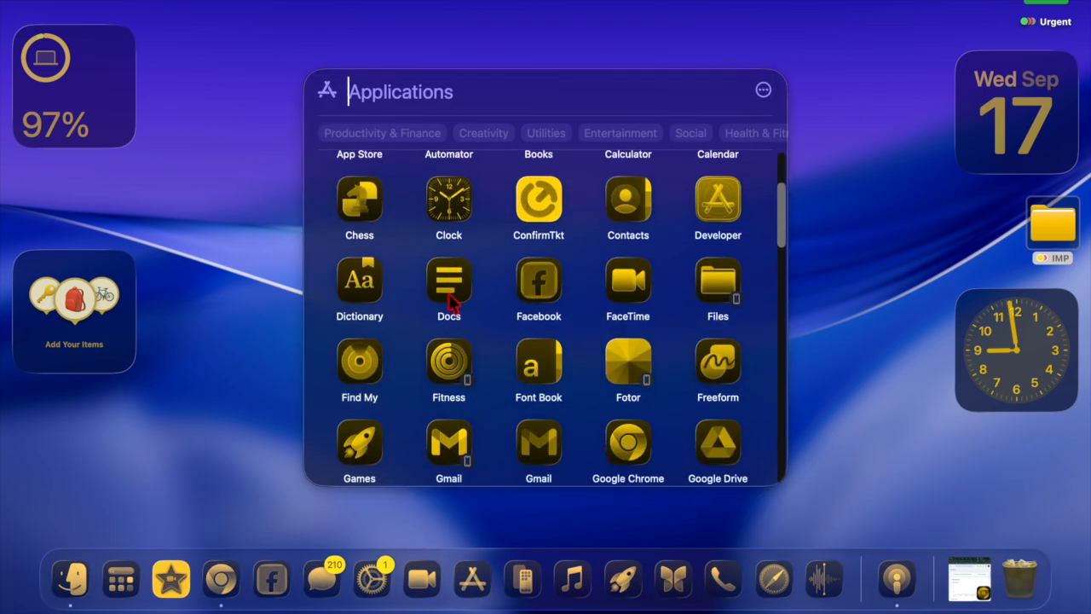
pyautogui.scroll(-3)
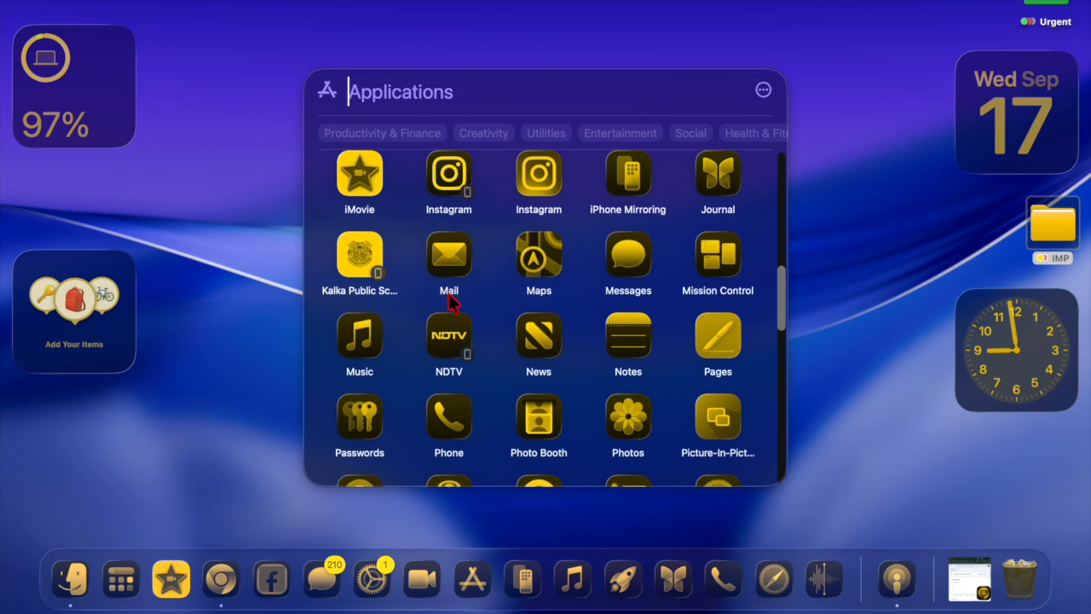
pyautogui.moveTo(425, 145)
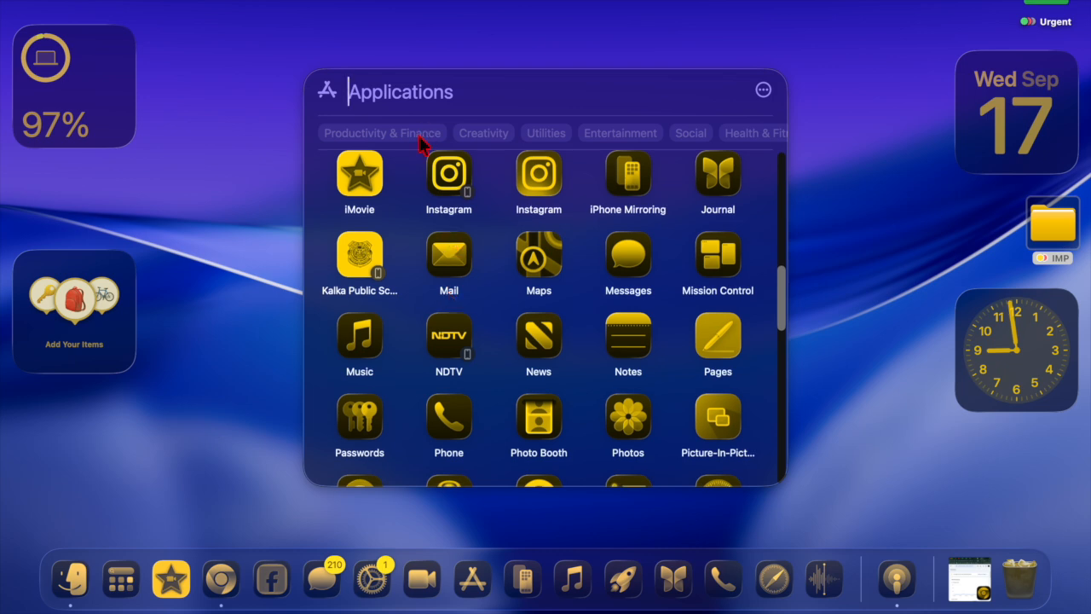
pyautogui.click(382, 133)
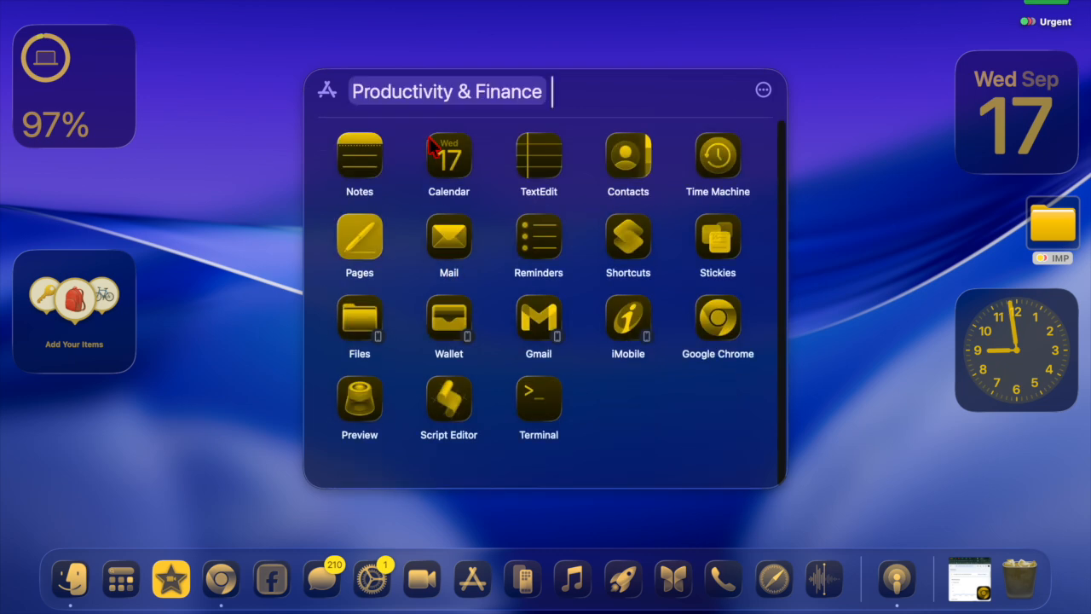
pyautogui.moveTo(549, 113)
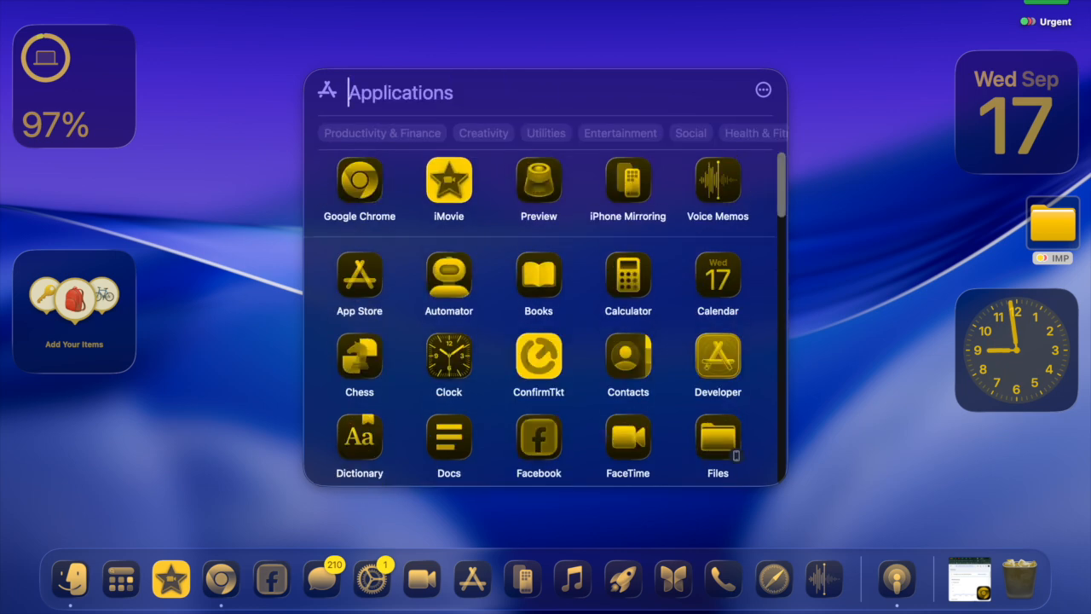
pyautogui.click(484, 133)
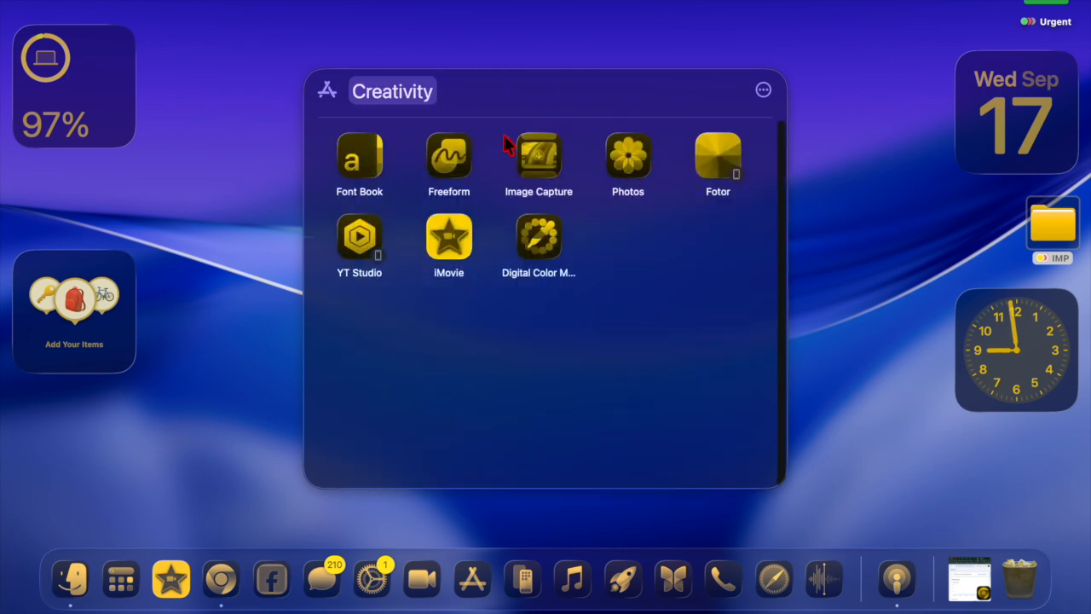
# - Show the Wi-Fi status menu with its list of known networks
pyautogui.click(631, 24)
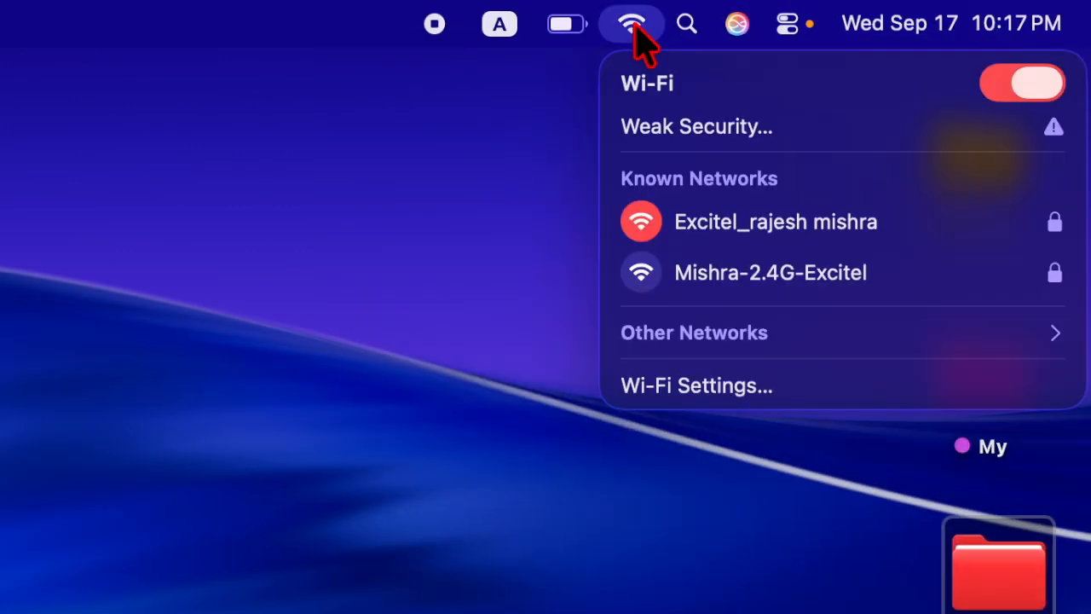
pyautogui.moveTo(657, 157)
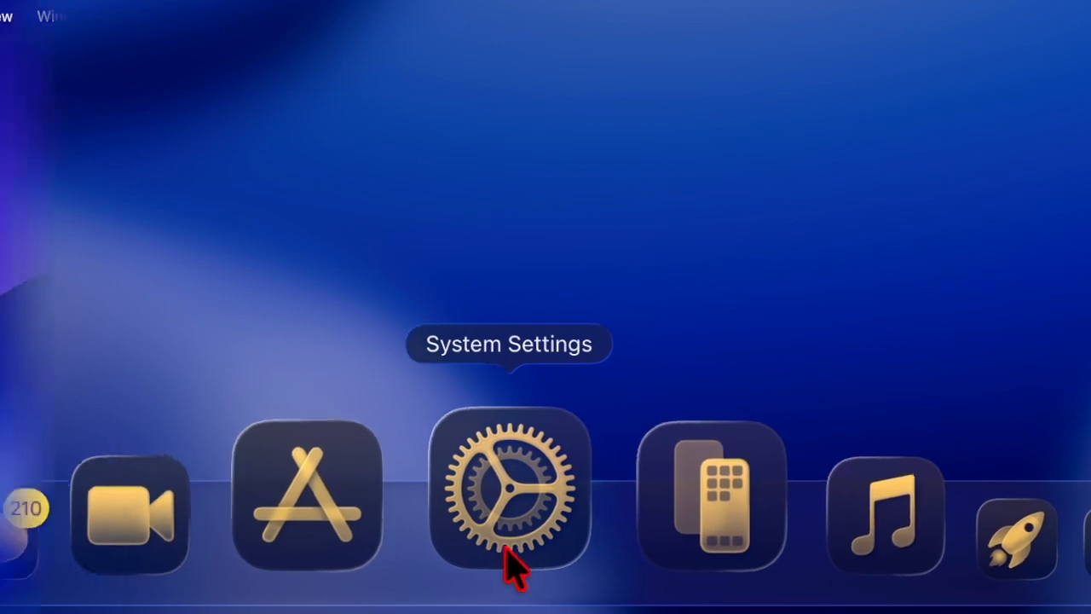
# - Review the Ask To Join choices for personal hotspots in Wi-Fi settings
pyautogui.click(508, 491)
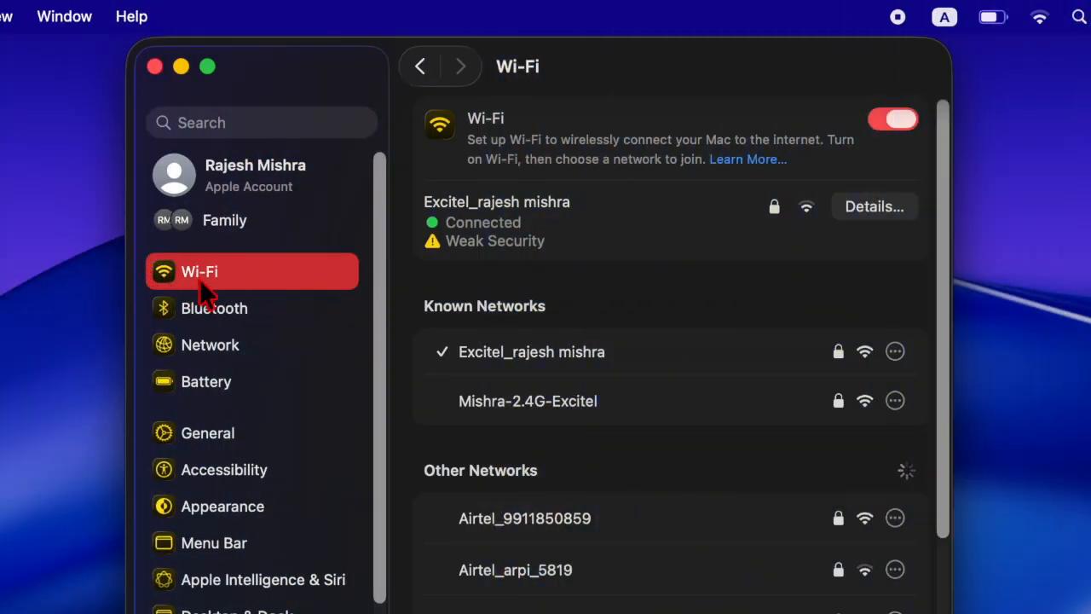
pyautogui.scroll(-3)
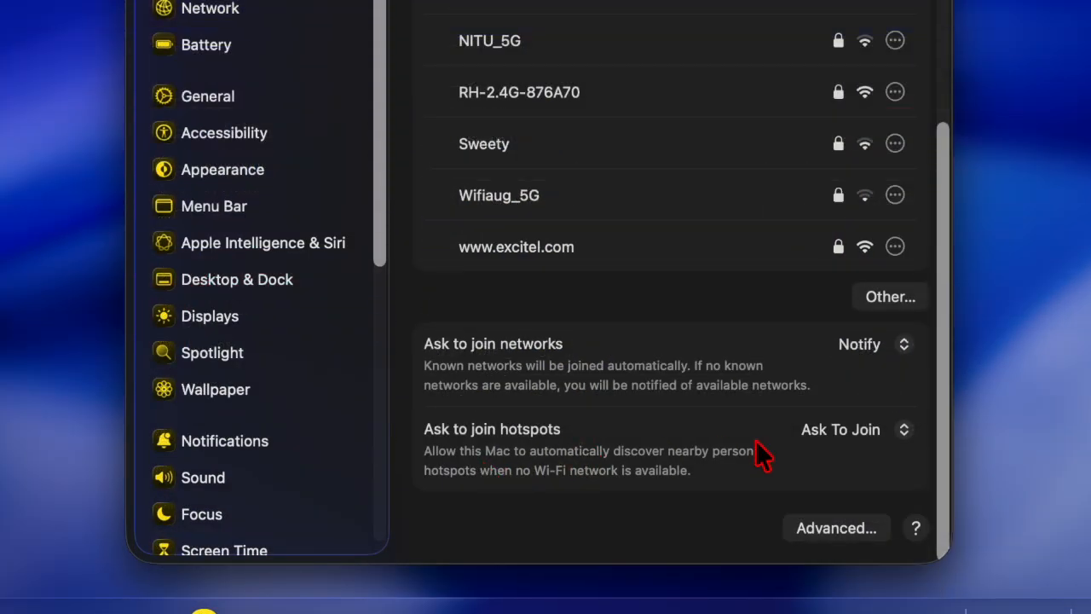
pyautogui.moveTo(781, 435)
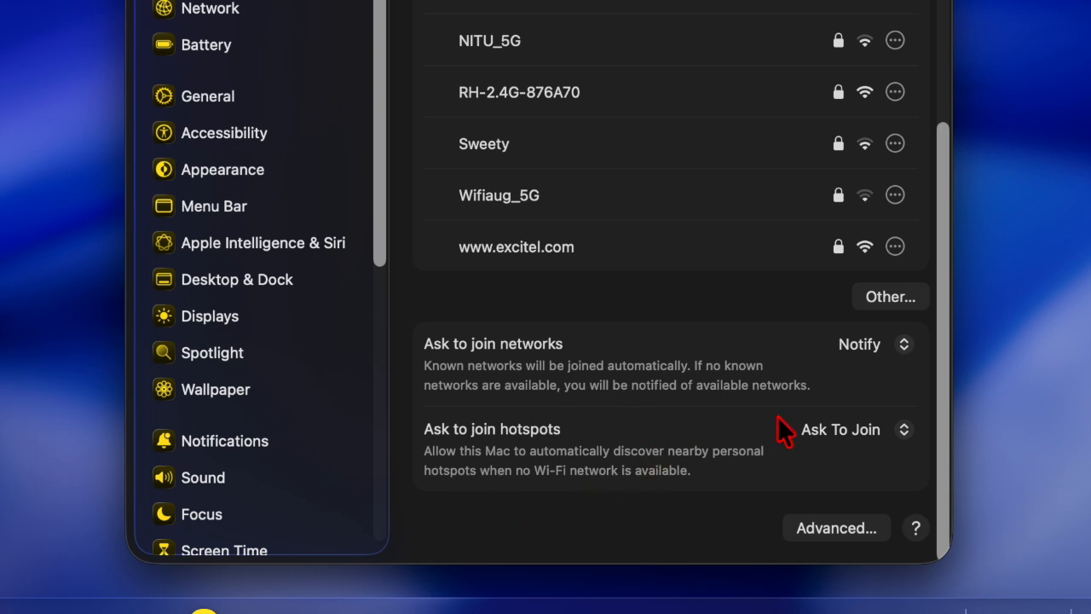
pyautogui.moveTo(912, 440)
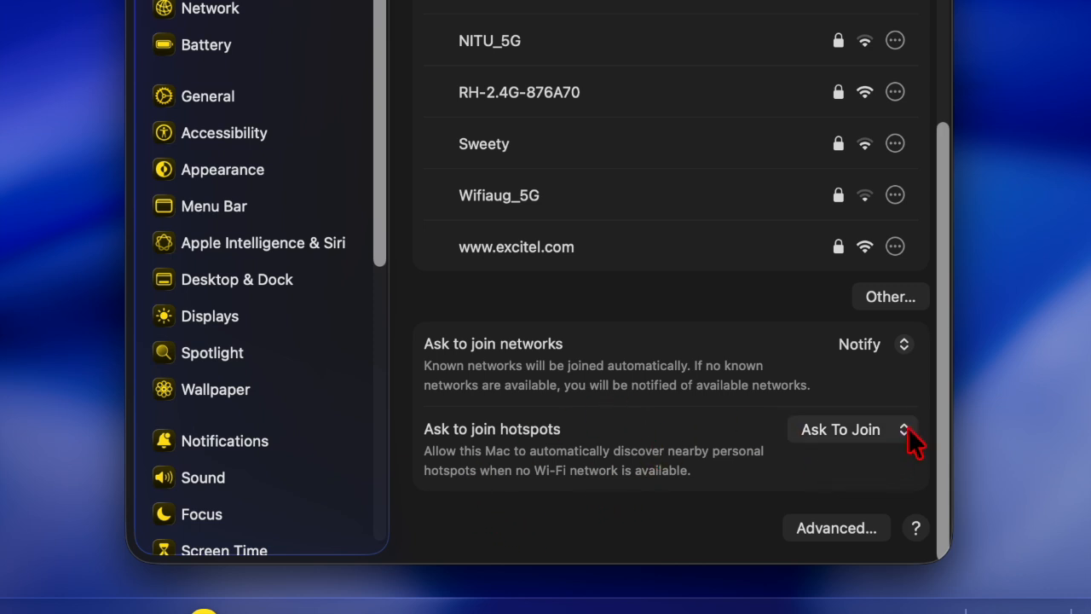
pyautogui.click(851, 430)
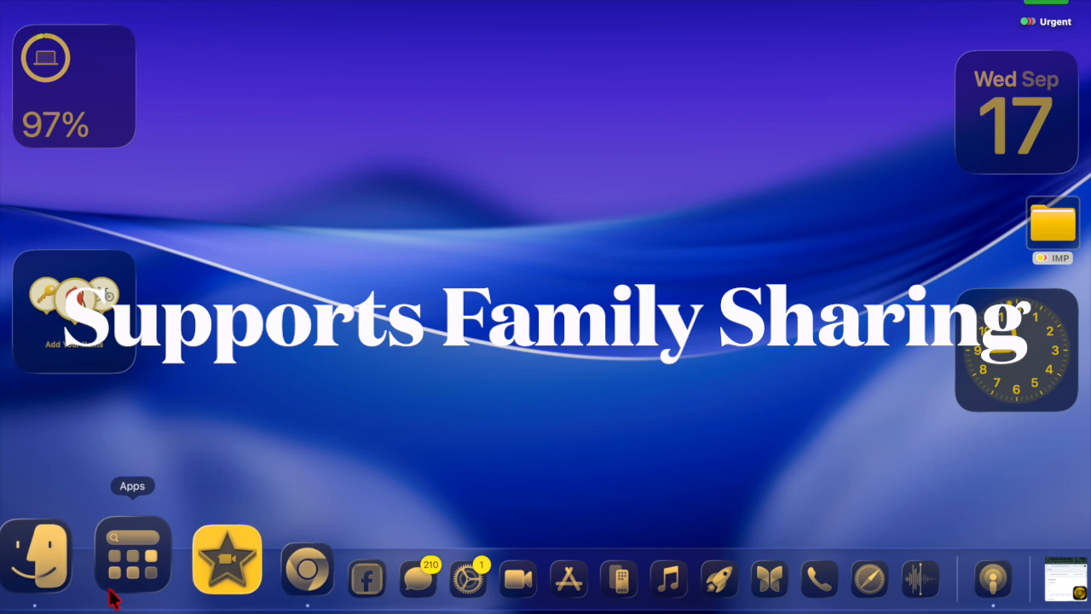
# - Reopen the Apps launcher and browse a couple of category tabs
pyautogui.click(133, 559)
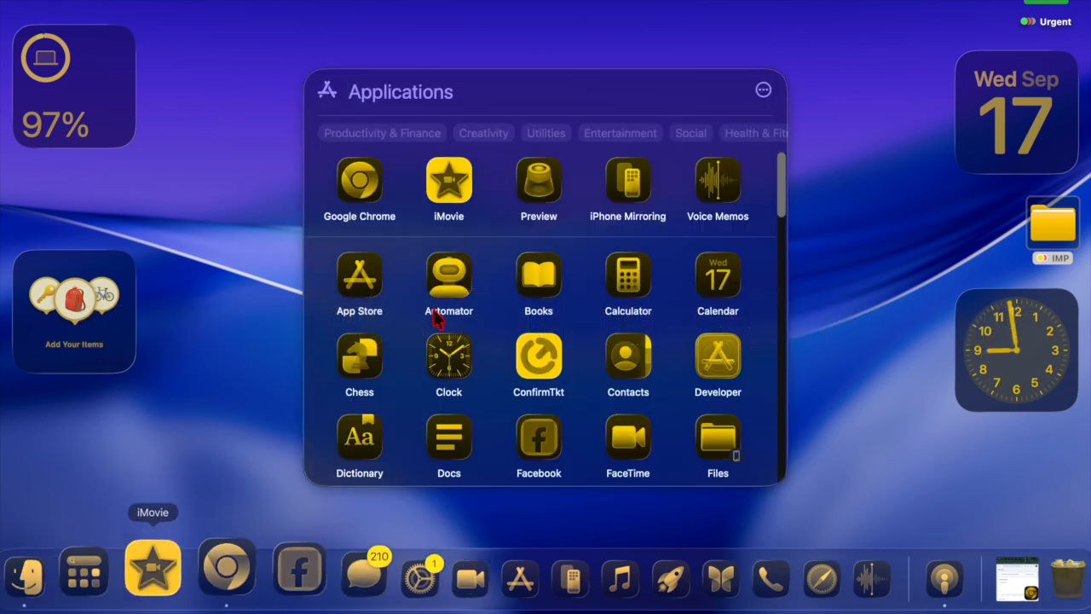
pyautogui.scroll(-3)
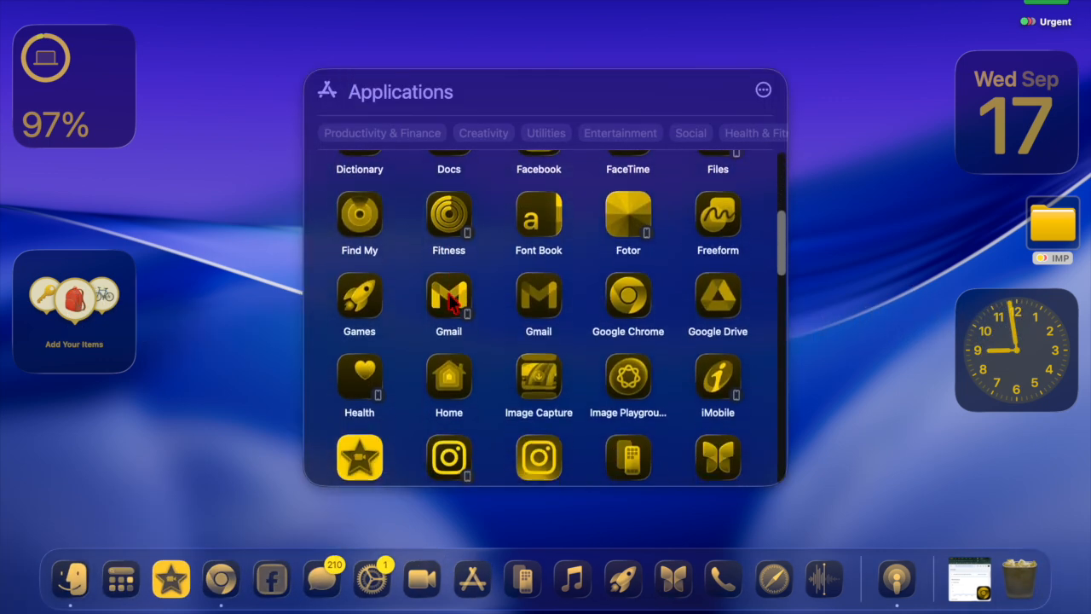
pyautogui.scroll(-3)
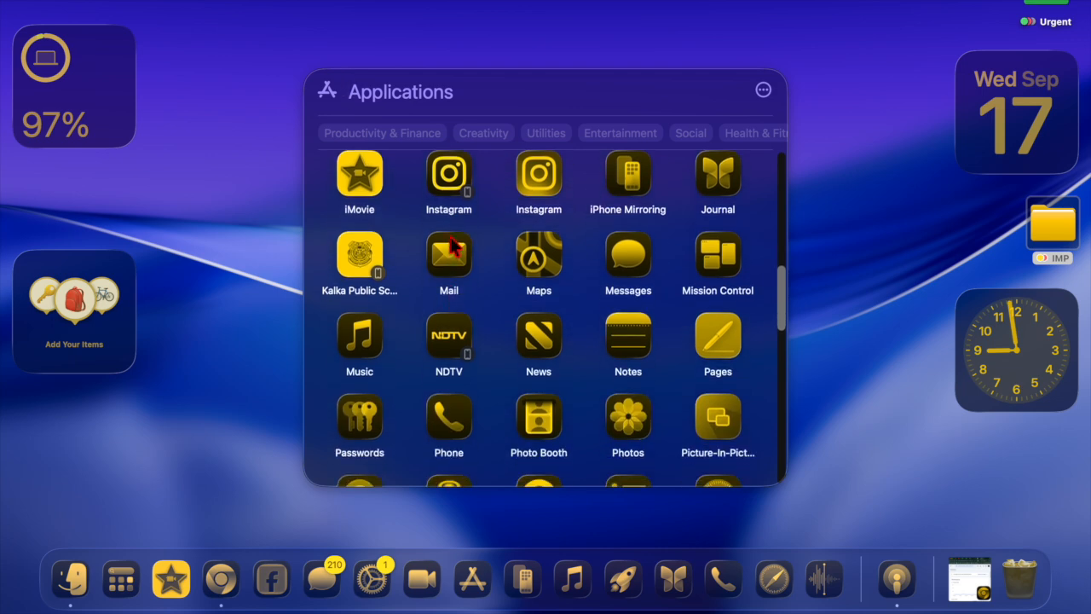
pyautogui.click(382, 133)
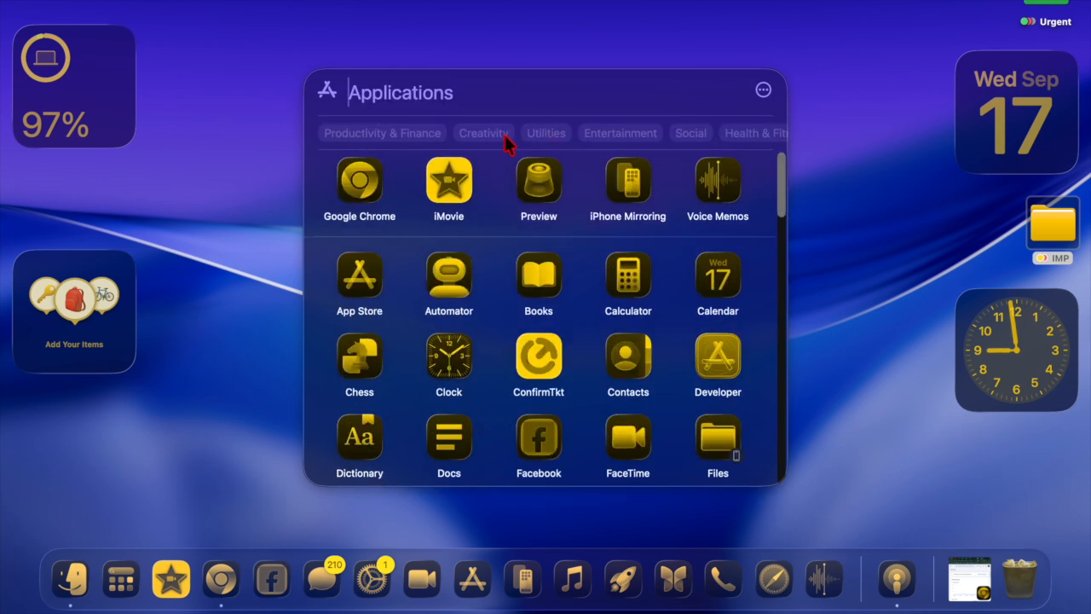
pyautogui.click(484, 133)
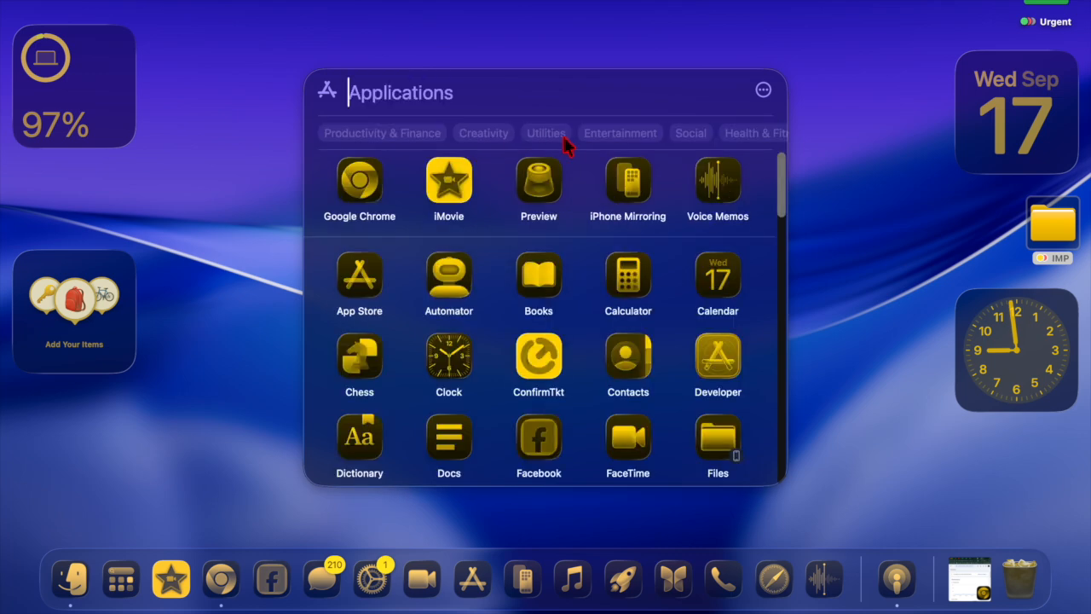
# - Filter the launcher to Utilities, then to Entertainment apps
pyautogui.click(546, 133)
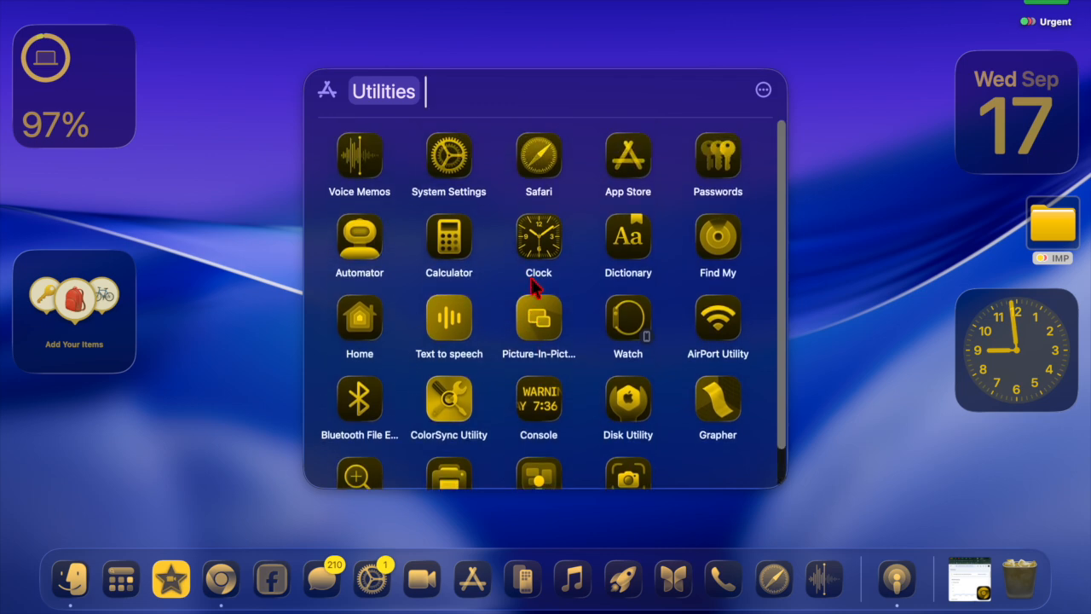
pyautogui.moveTo(536, 282)
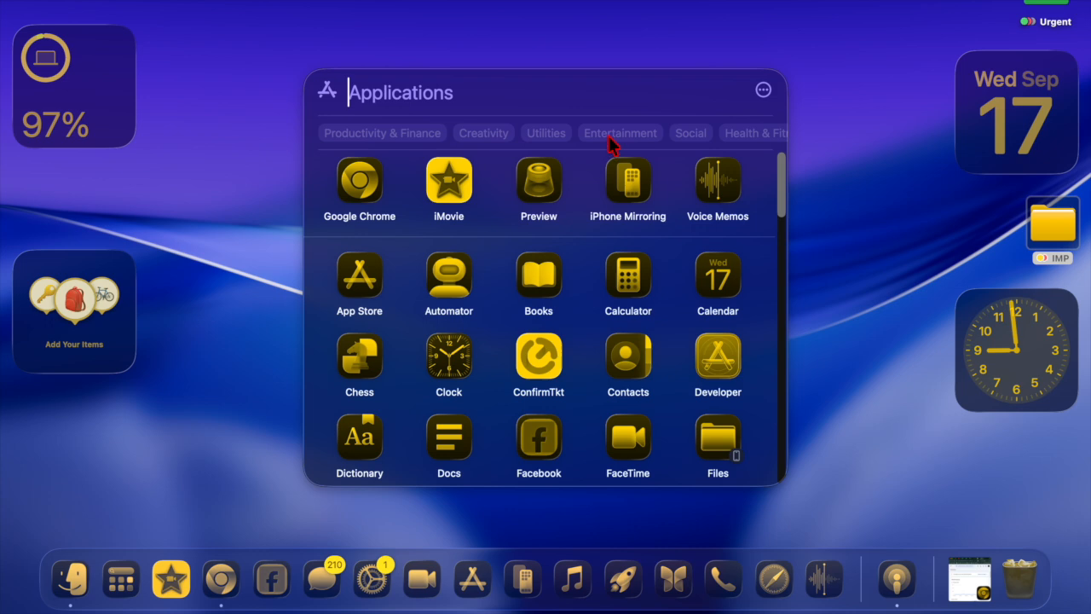
pyautogui.click(621, 133)
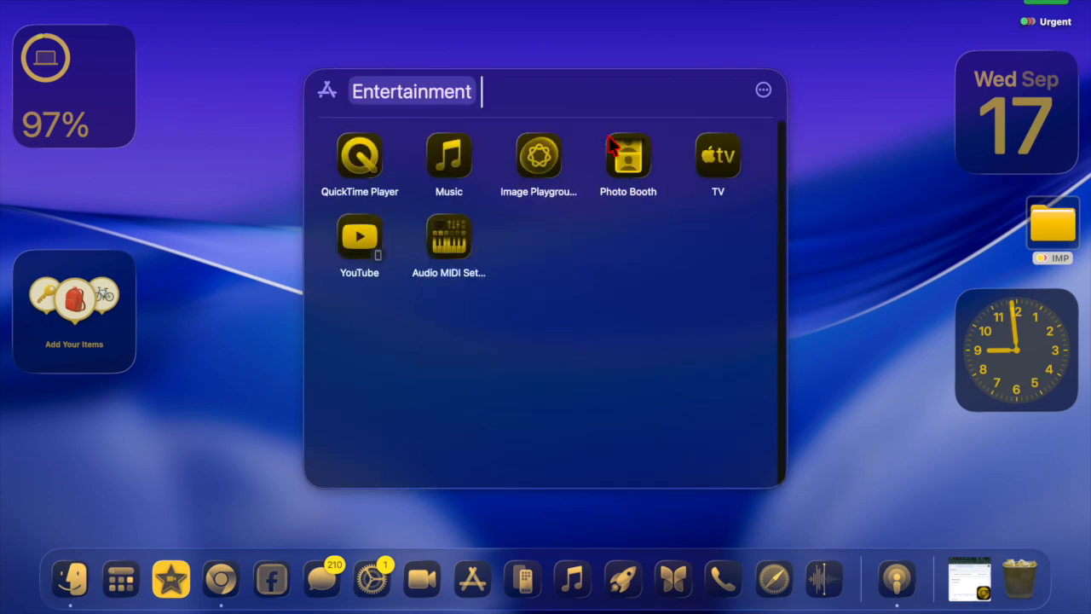